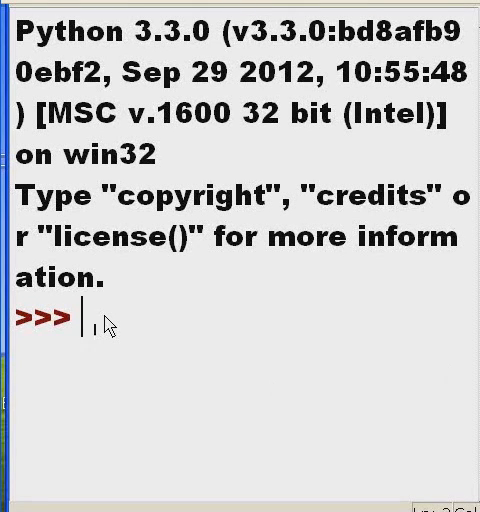
text(day)
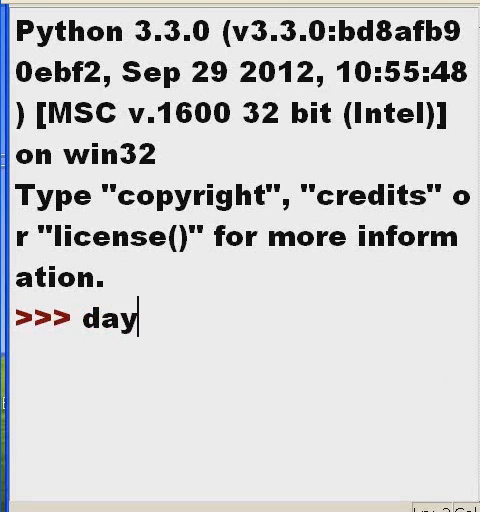
text(s=)
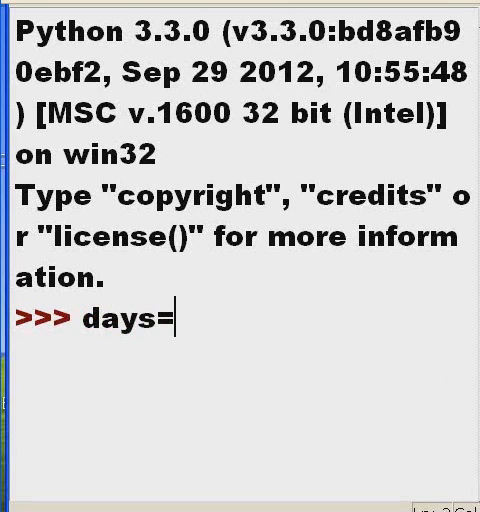
text(P1)
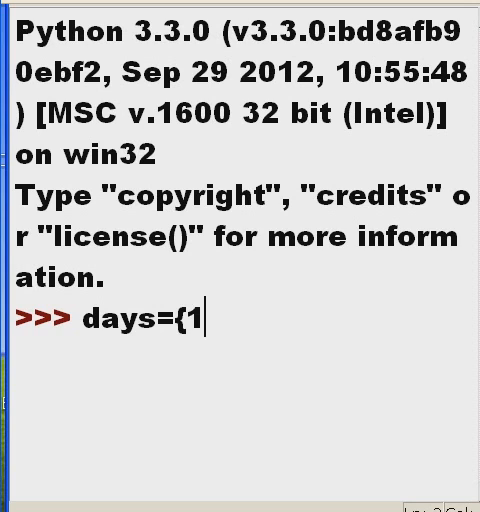
text(:'Su)
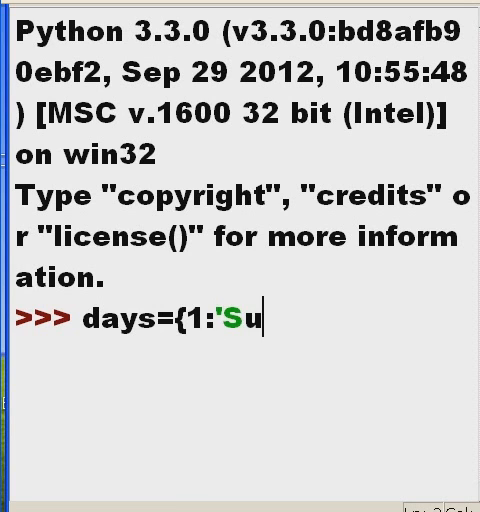
text(n',2)
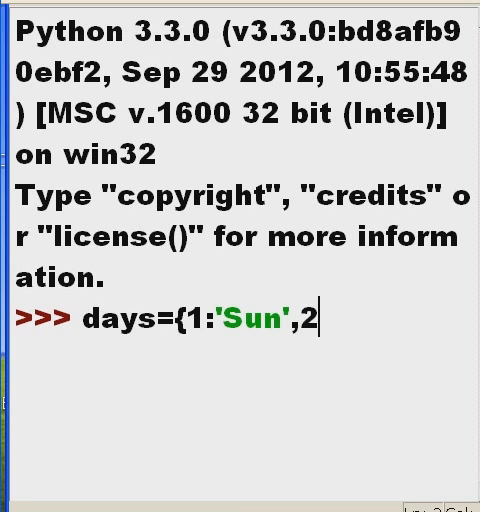
text(:'Mon)
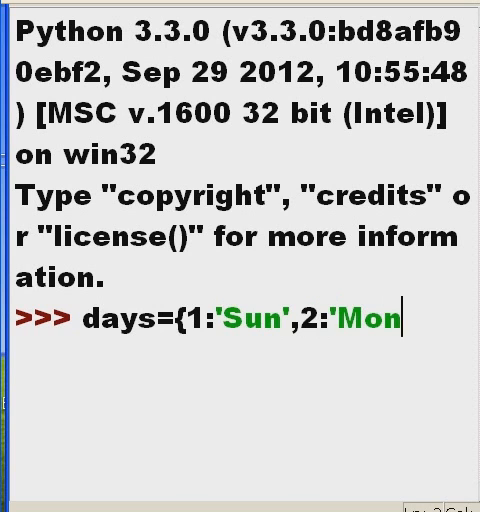
text(,)
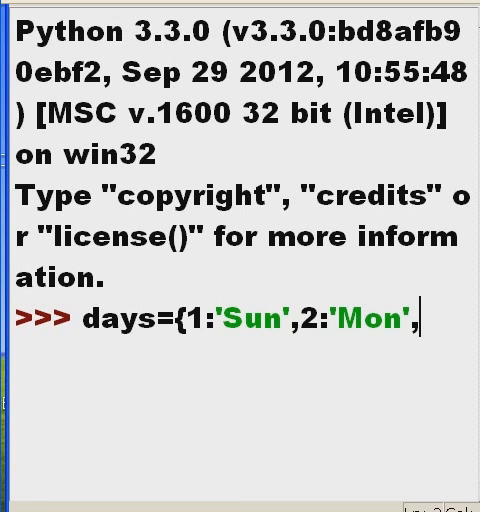
text(3:'T)
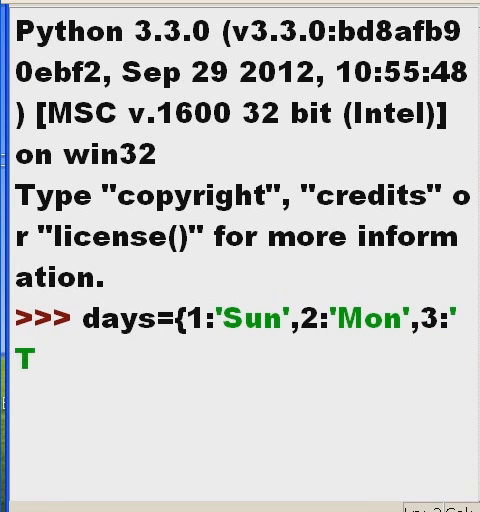
text(ues'})
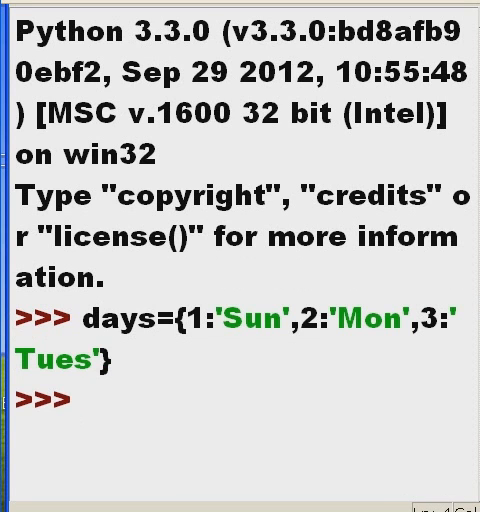
text(type(days)
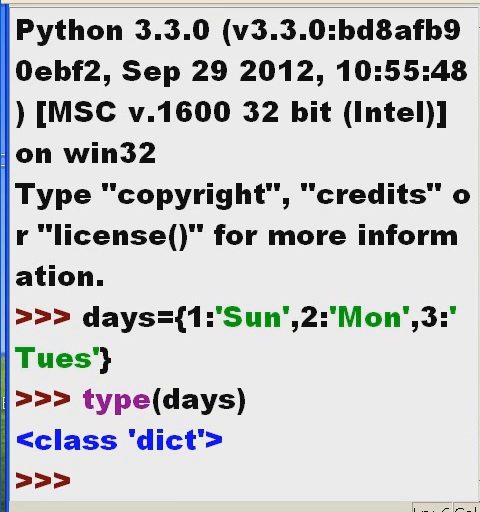
text(x)
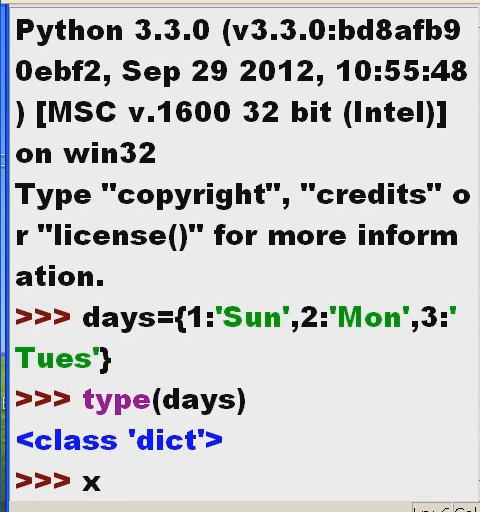
text(= set()
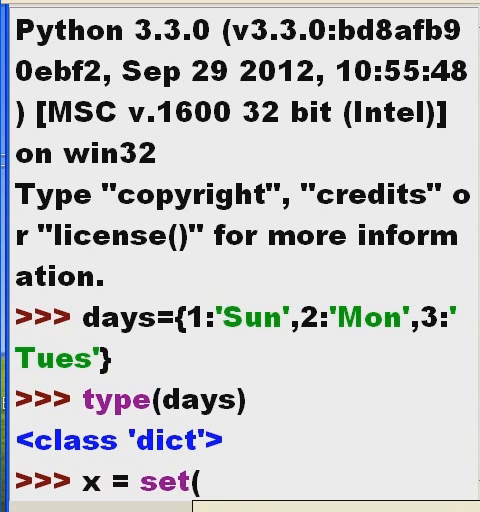
text(days))
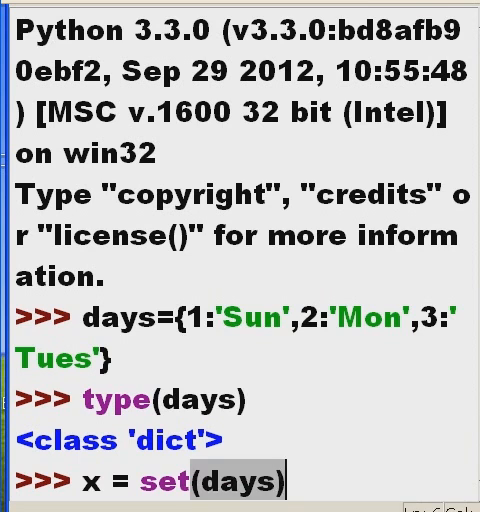
text(type(x)
text(dayz={'Sun':1,'Mon':2,'Tues':3)
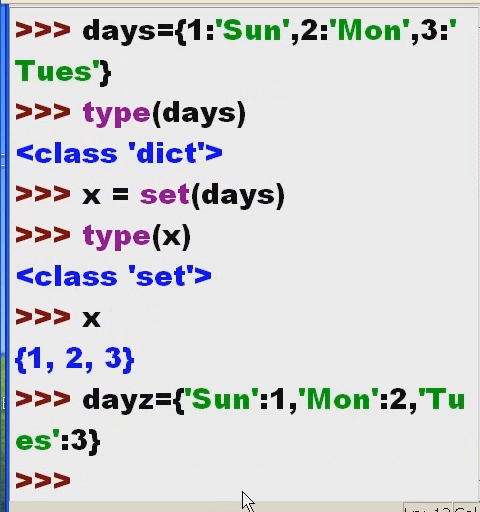
text(y)
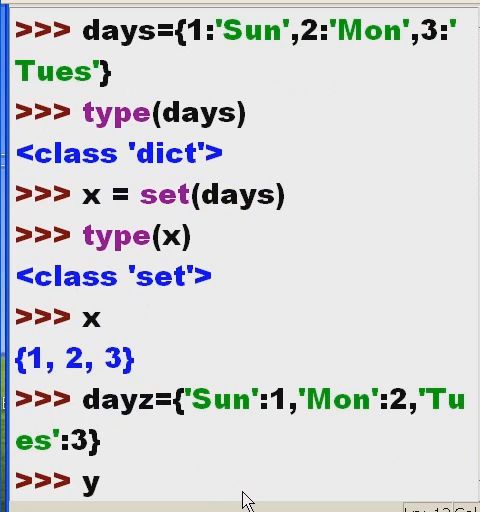
text(=)
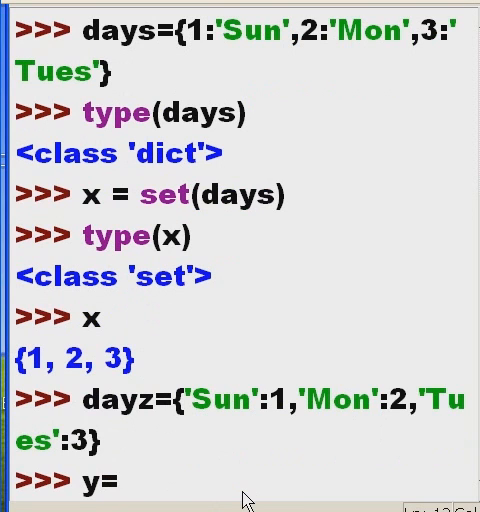
text(set(d)
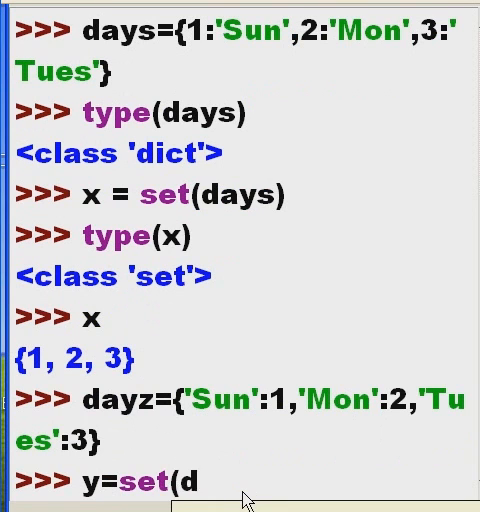
text(ayz))
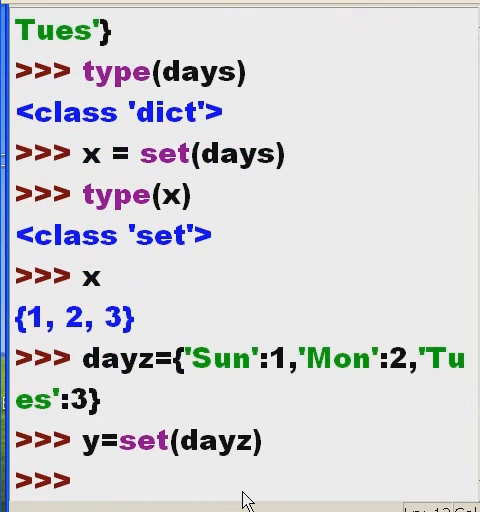
text(type)
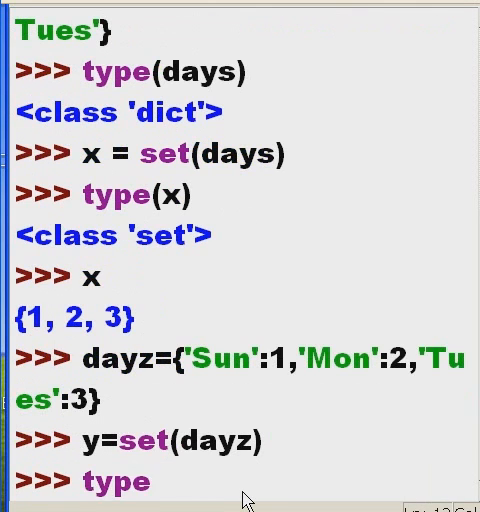
text(()
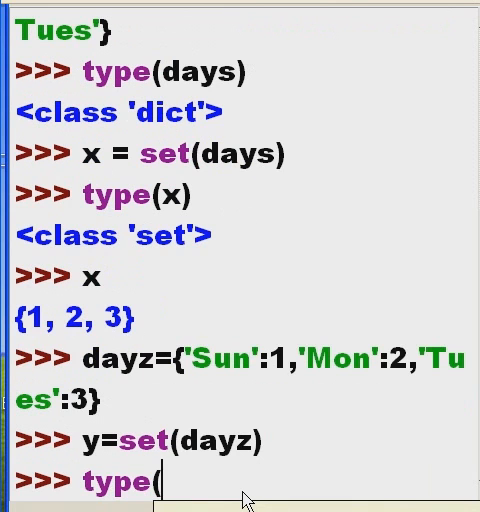
text(y))
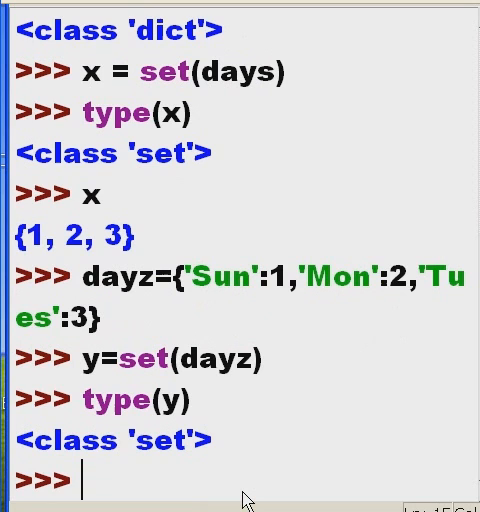
text(y)
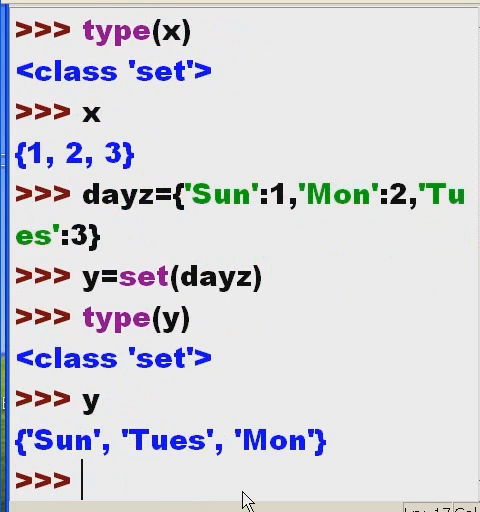
mouse_move(38, 450)
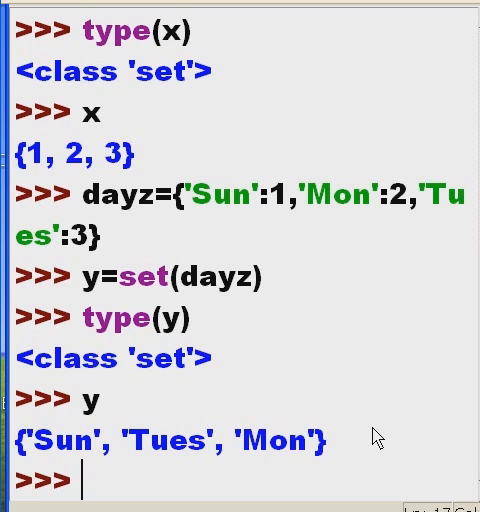
text(George)
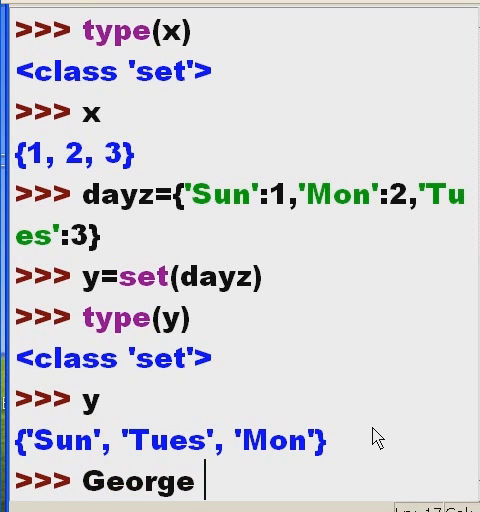
text(Boole,)
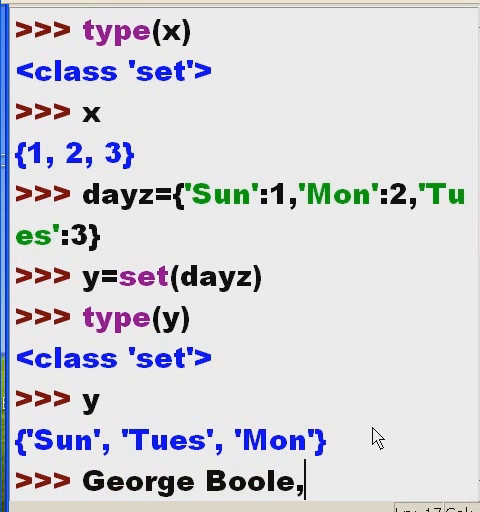